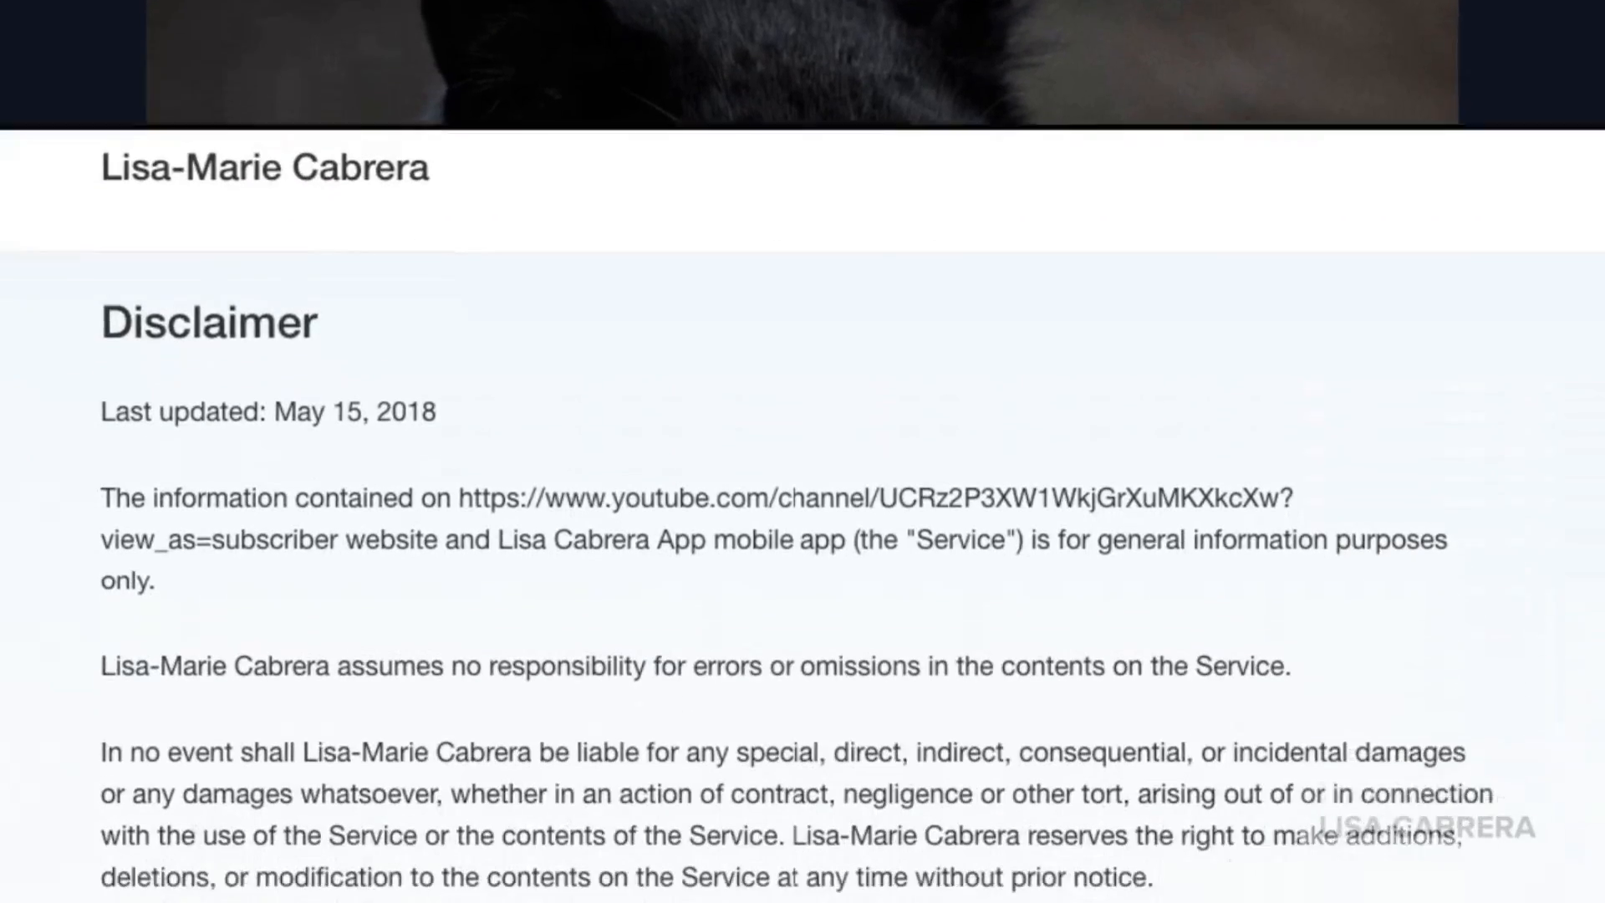
scroll(down, 3)
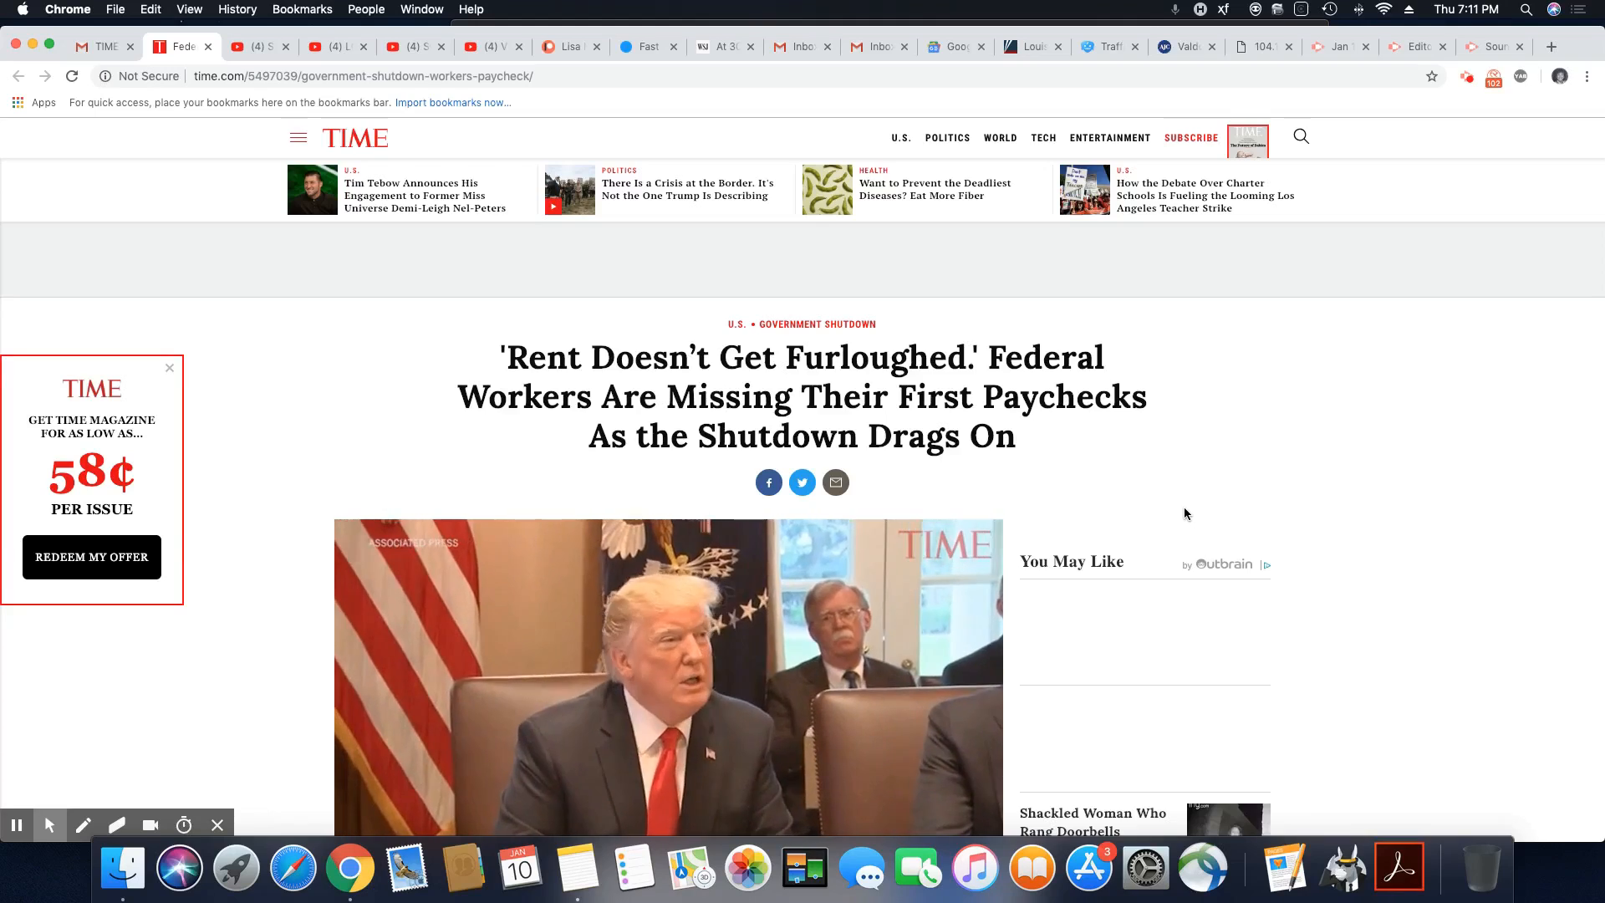
scroll(down, 3)
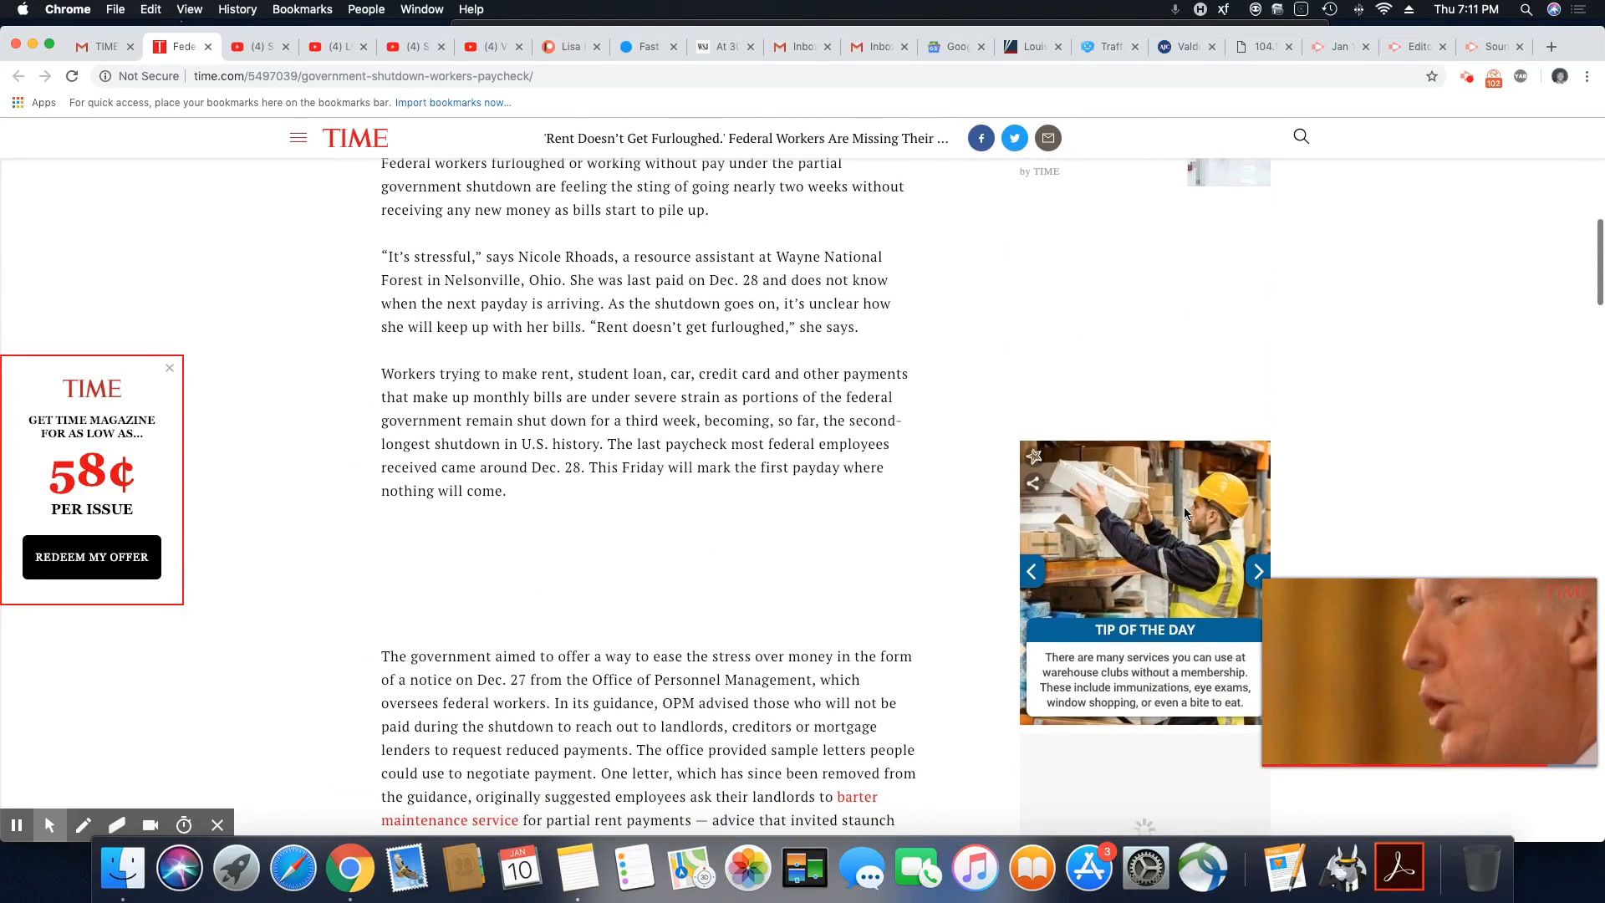
scroll(down, 3)
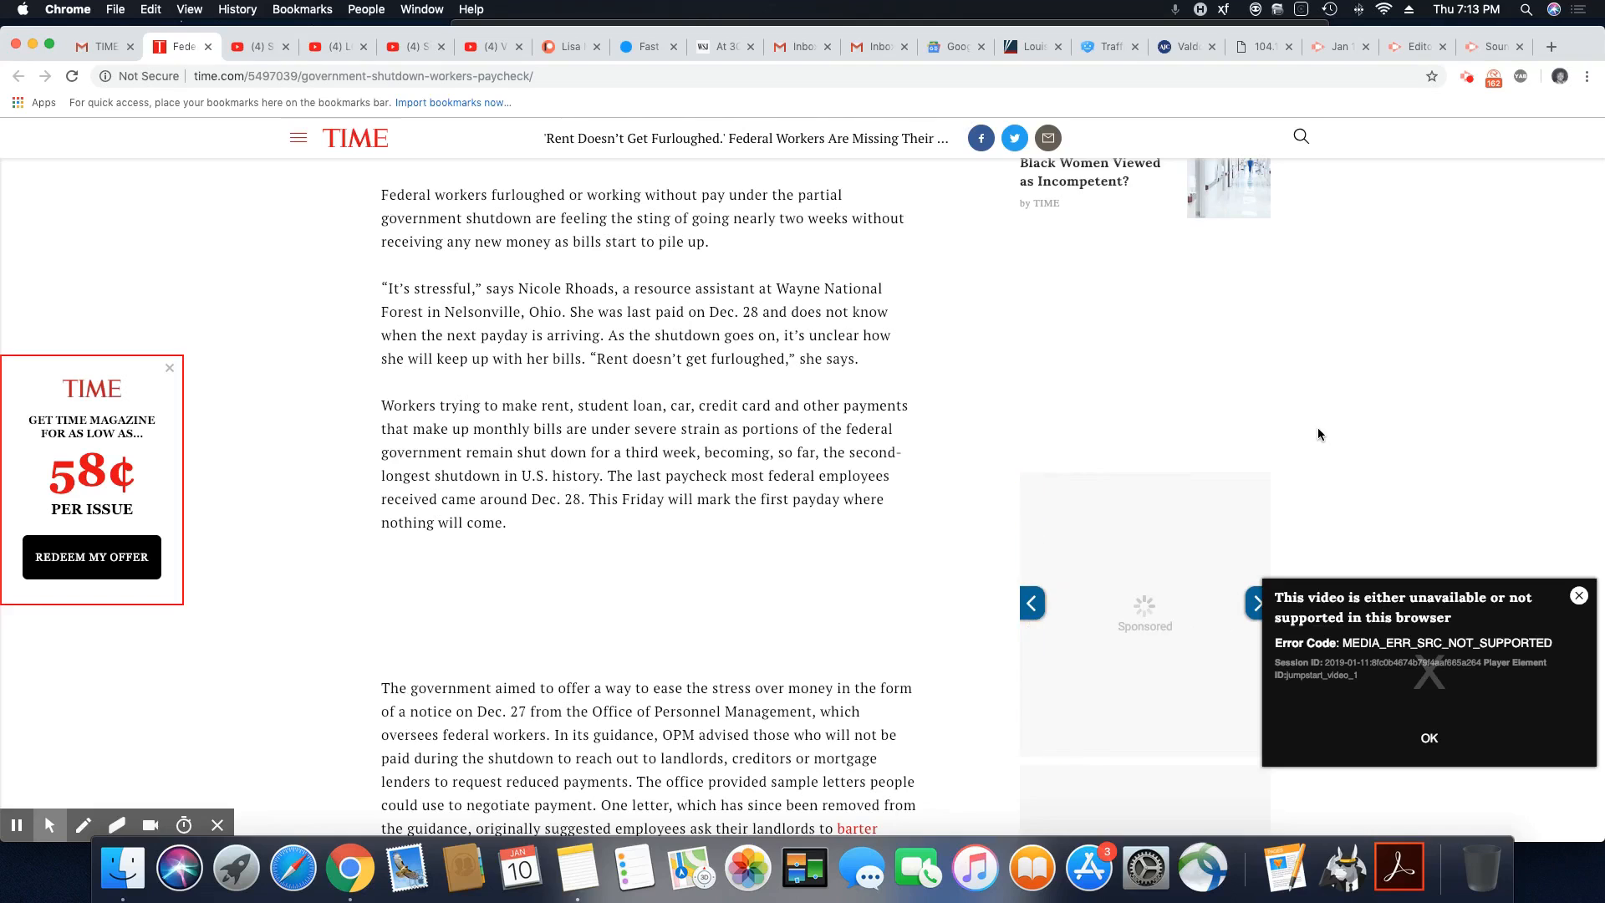
scroll(down, 3)
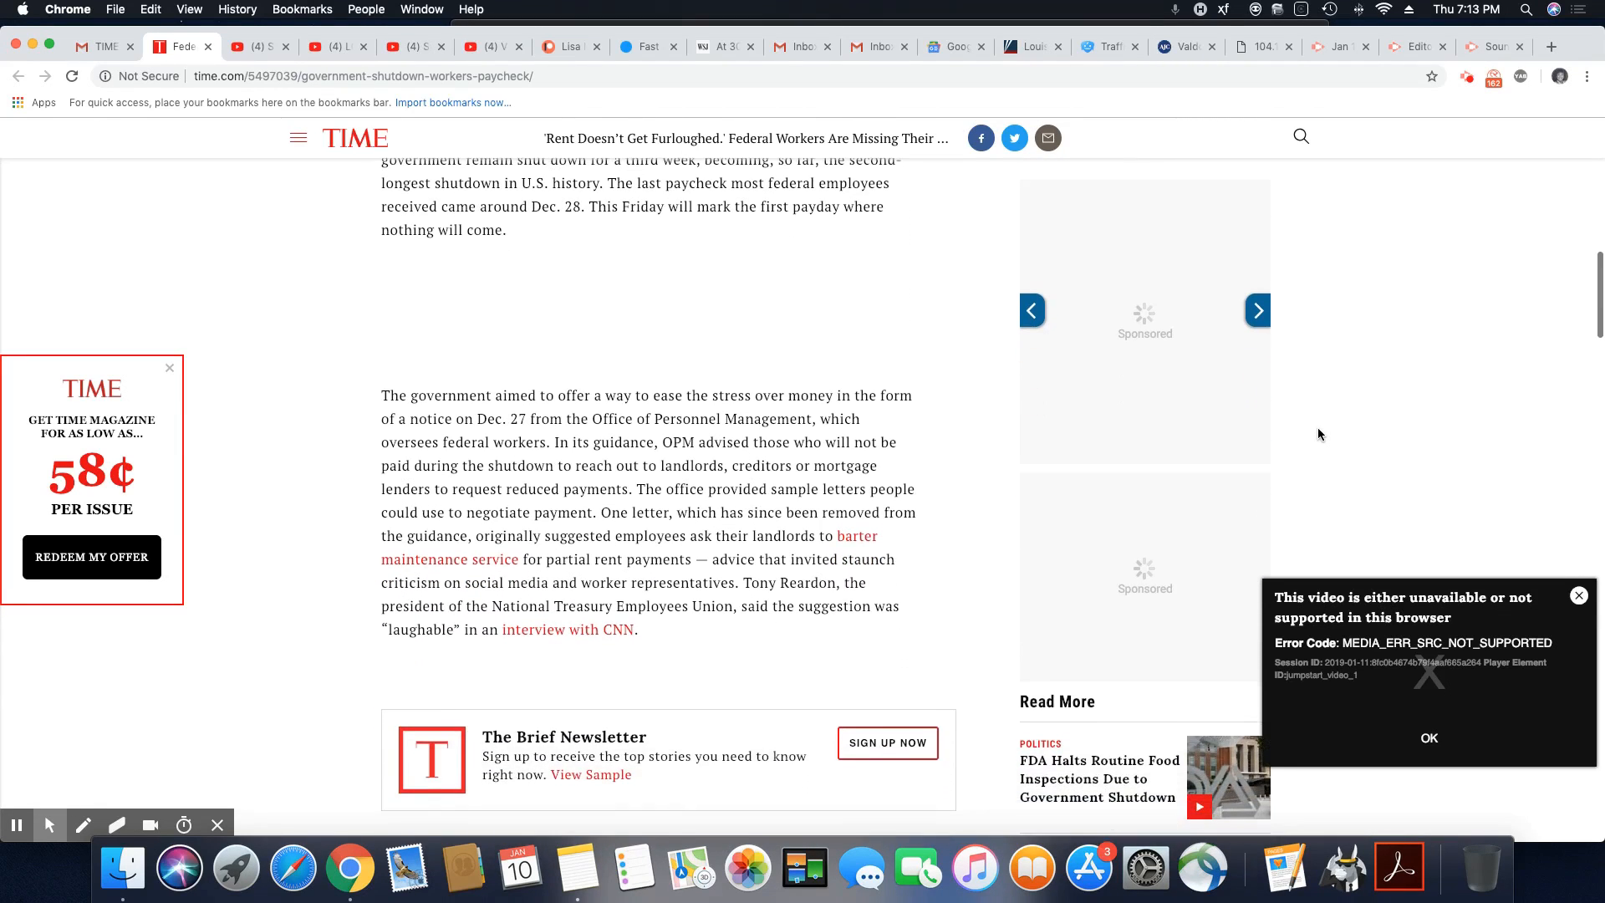
scroll(down, 3)
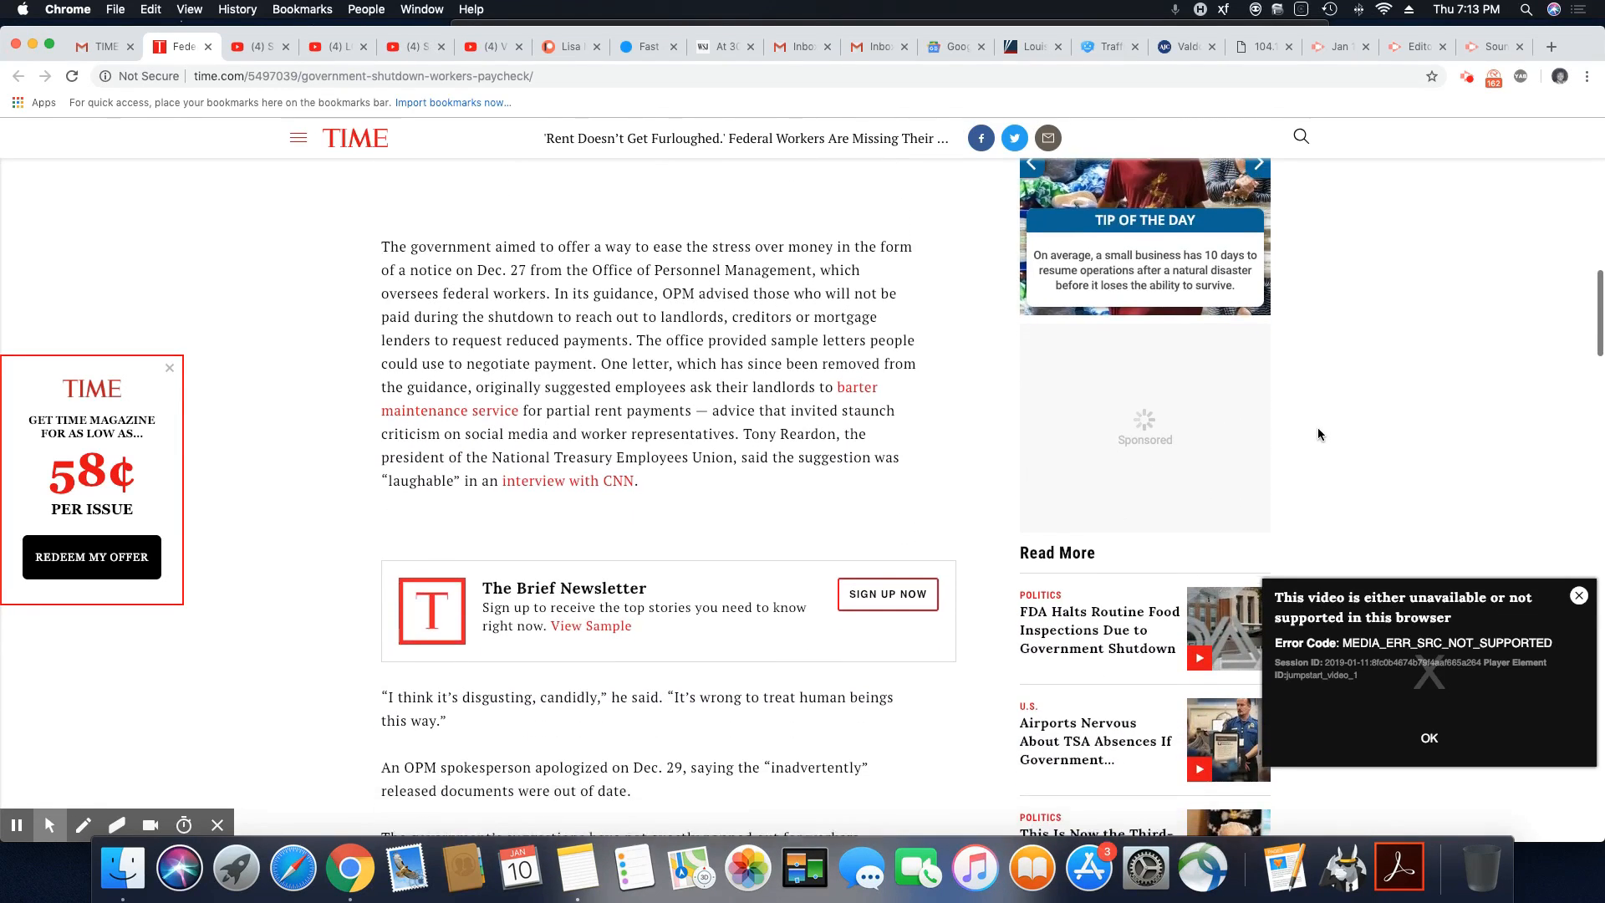
scroll(down, 3)
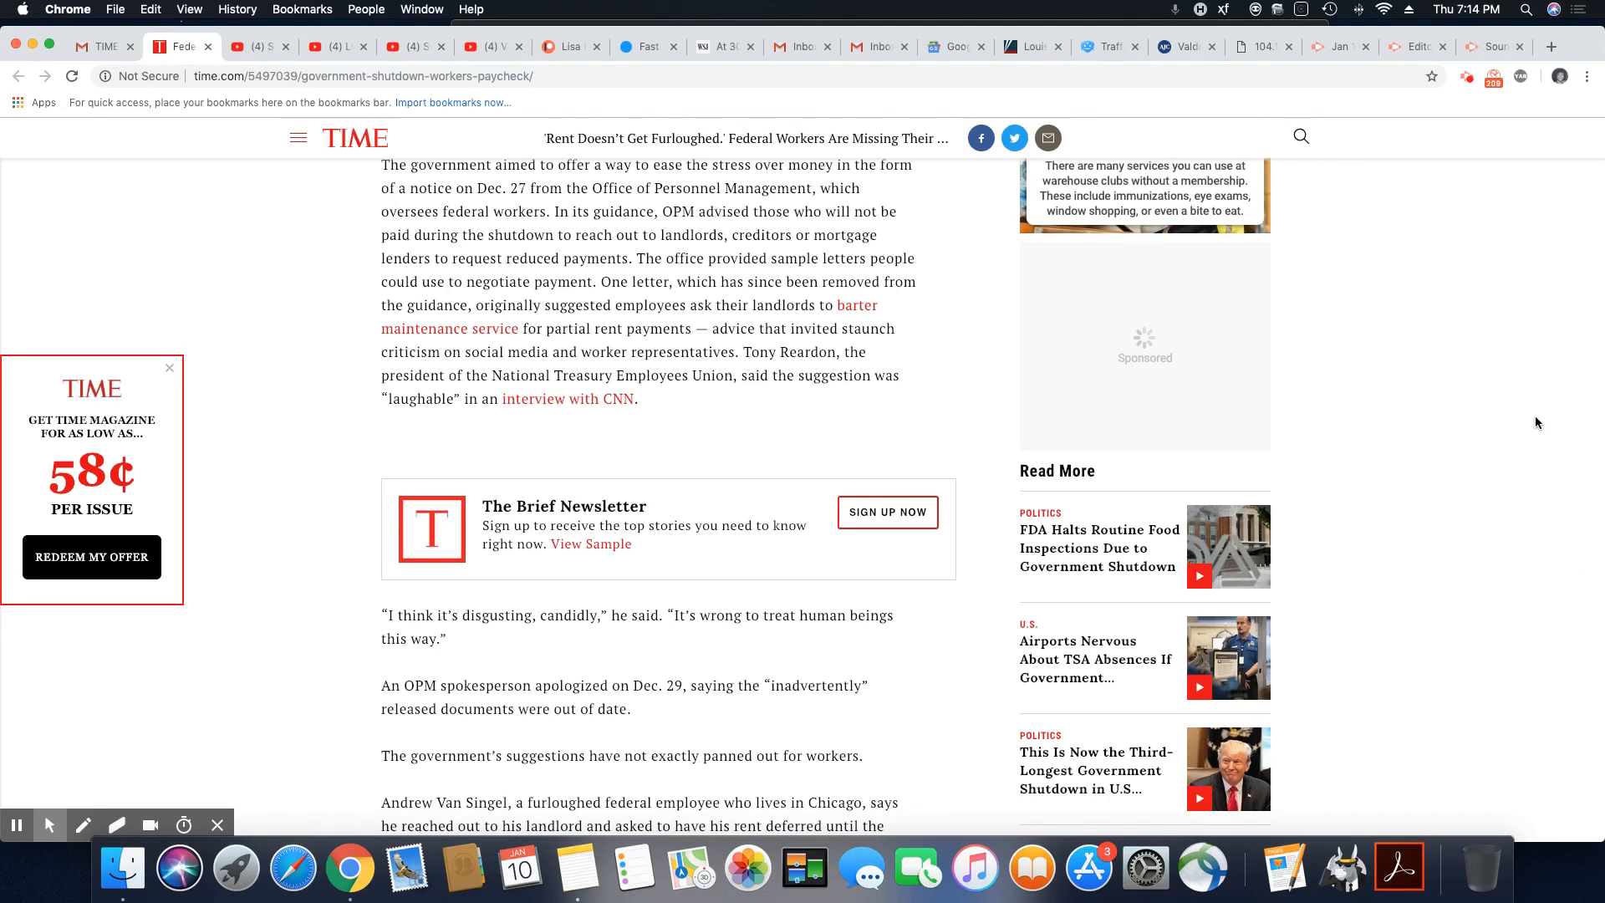
scroll(down, 3)
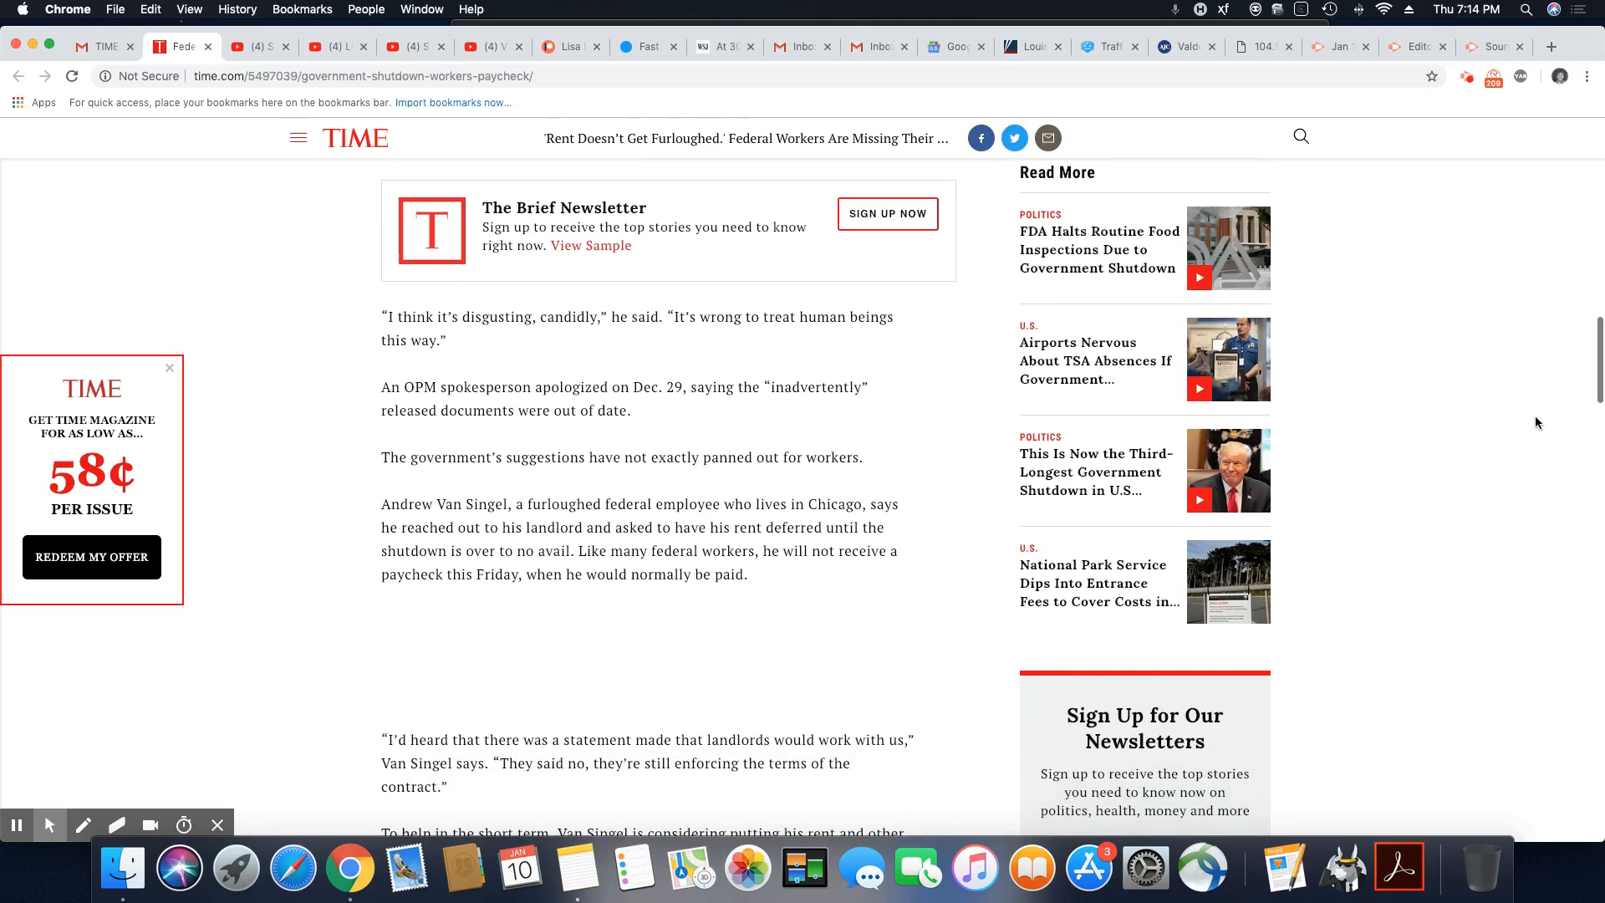
scroll(down, 3)
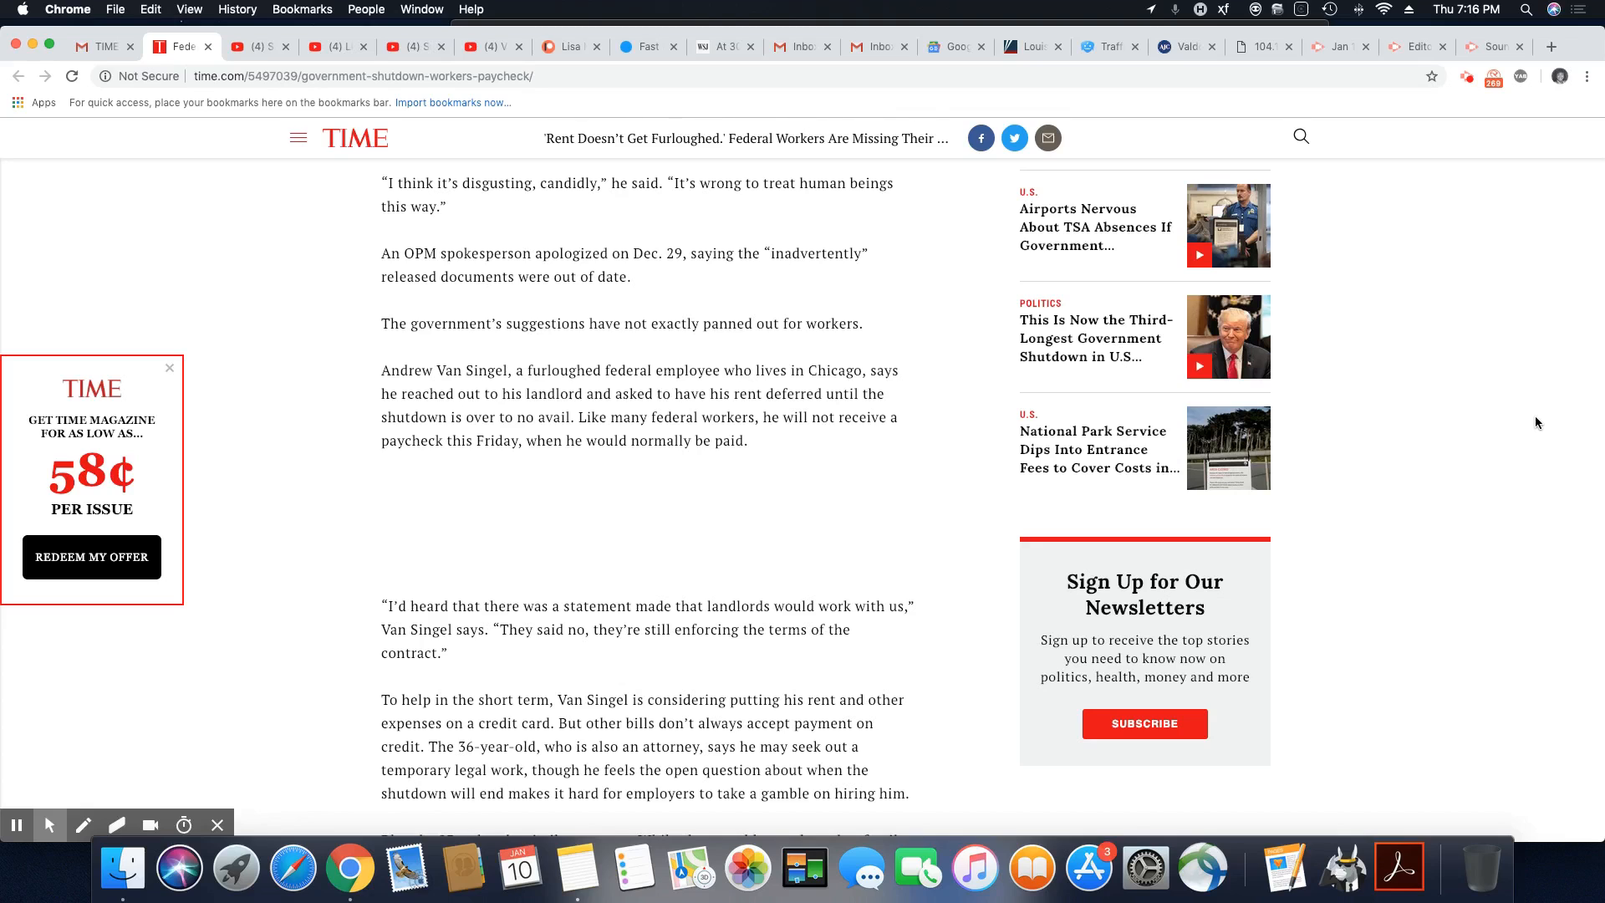
scroll(down, 3)
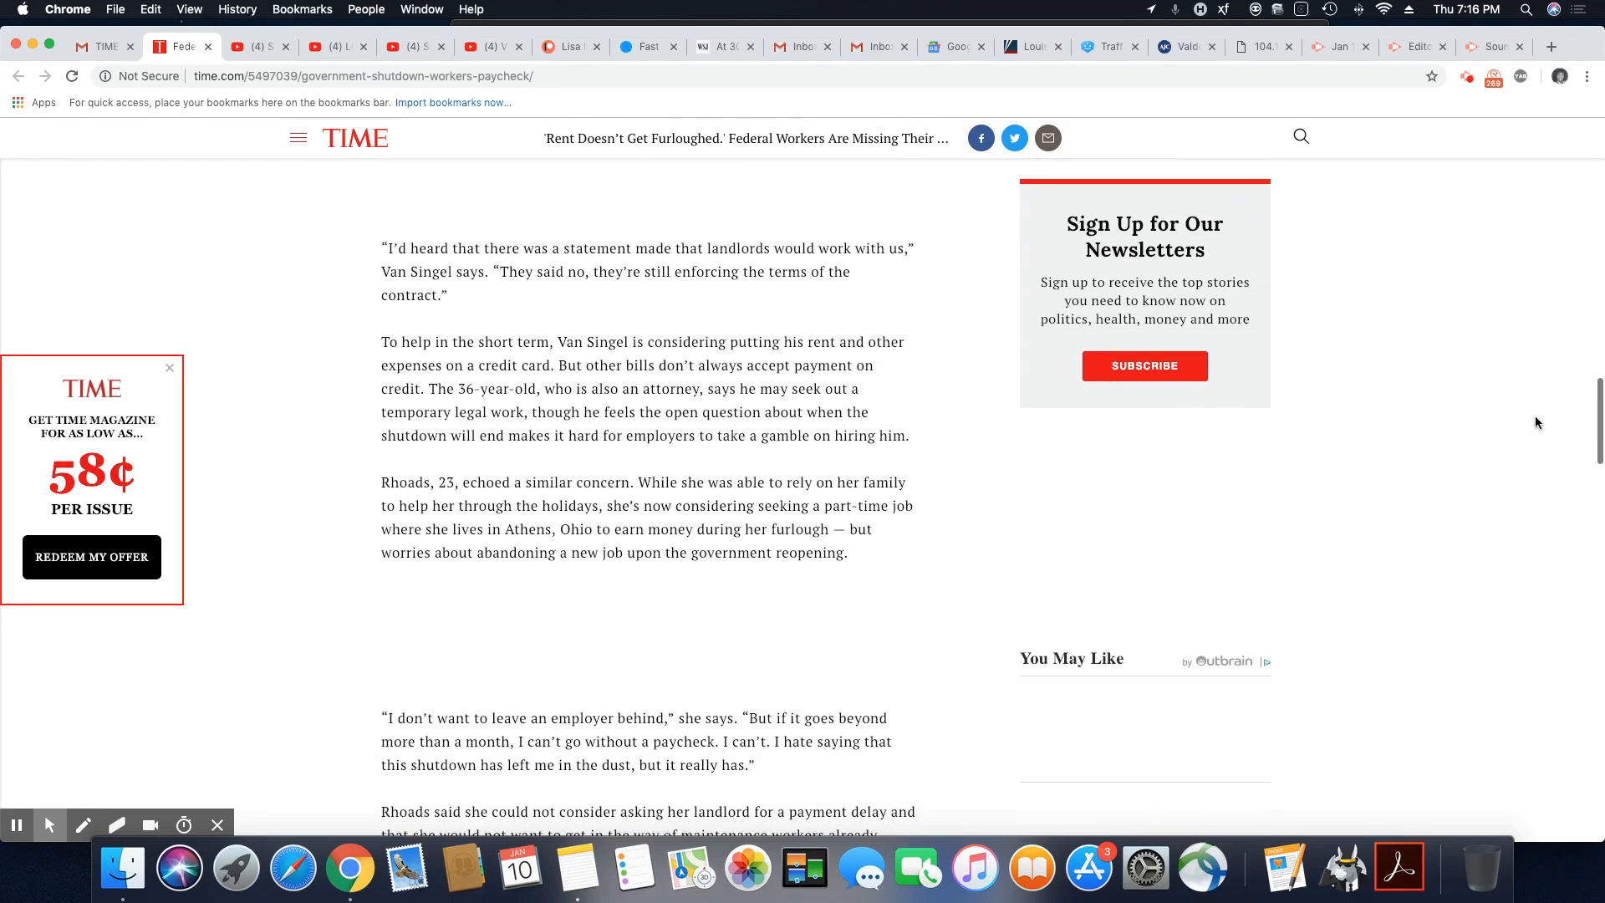
scroll(down, 3)
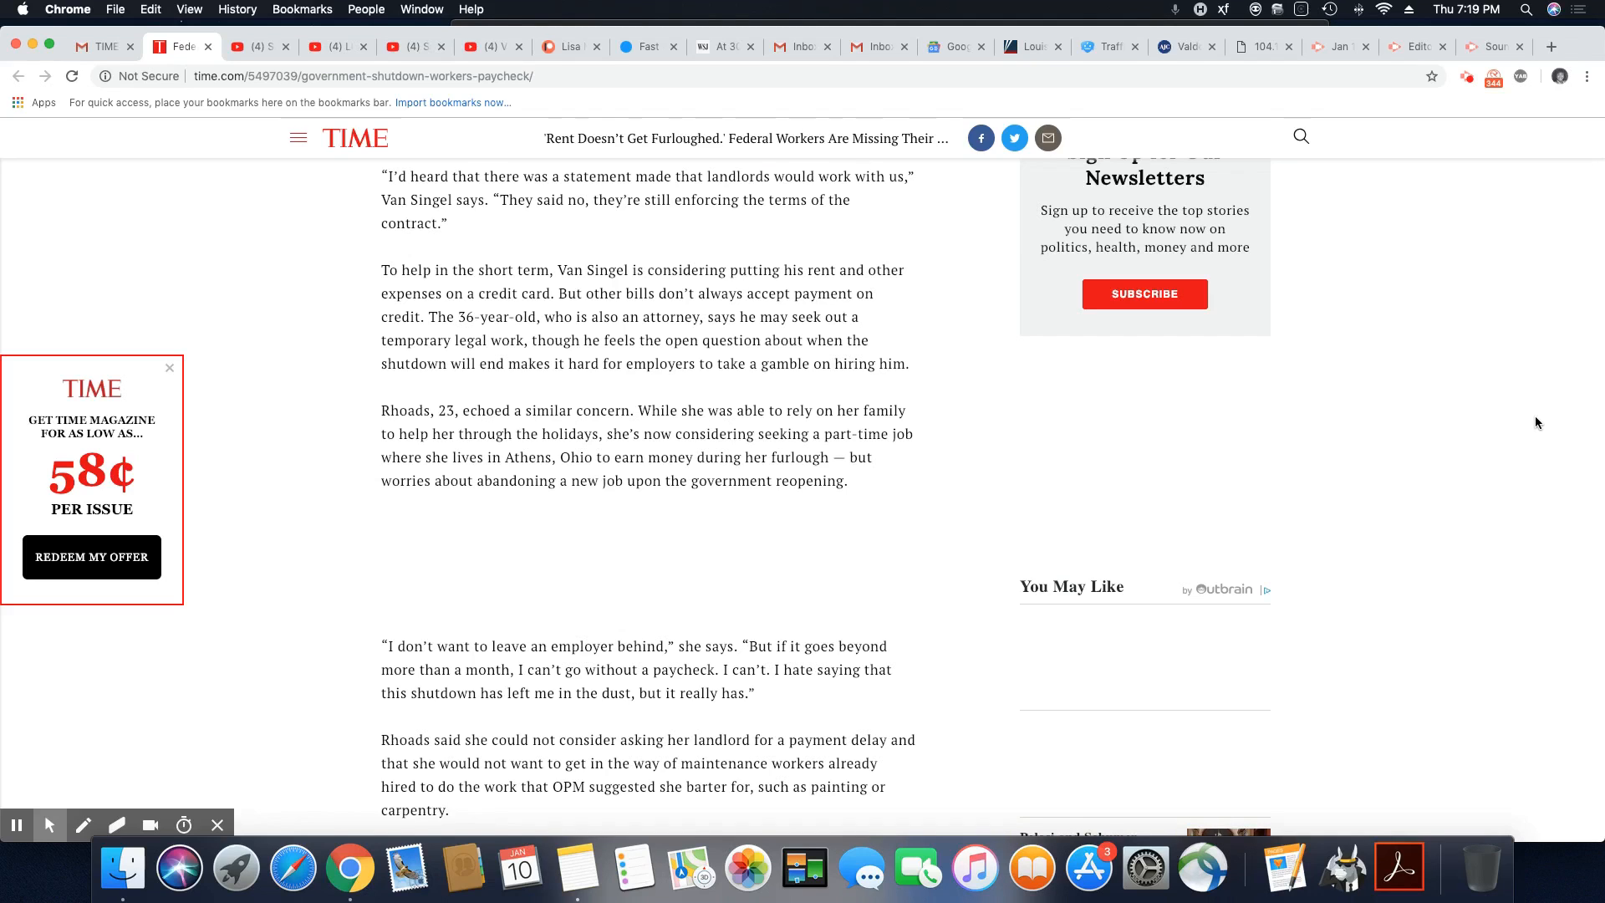
scroll(down, 3)
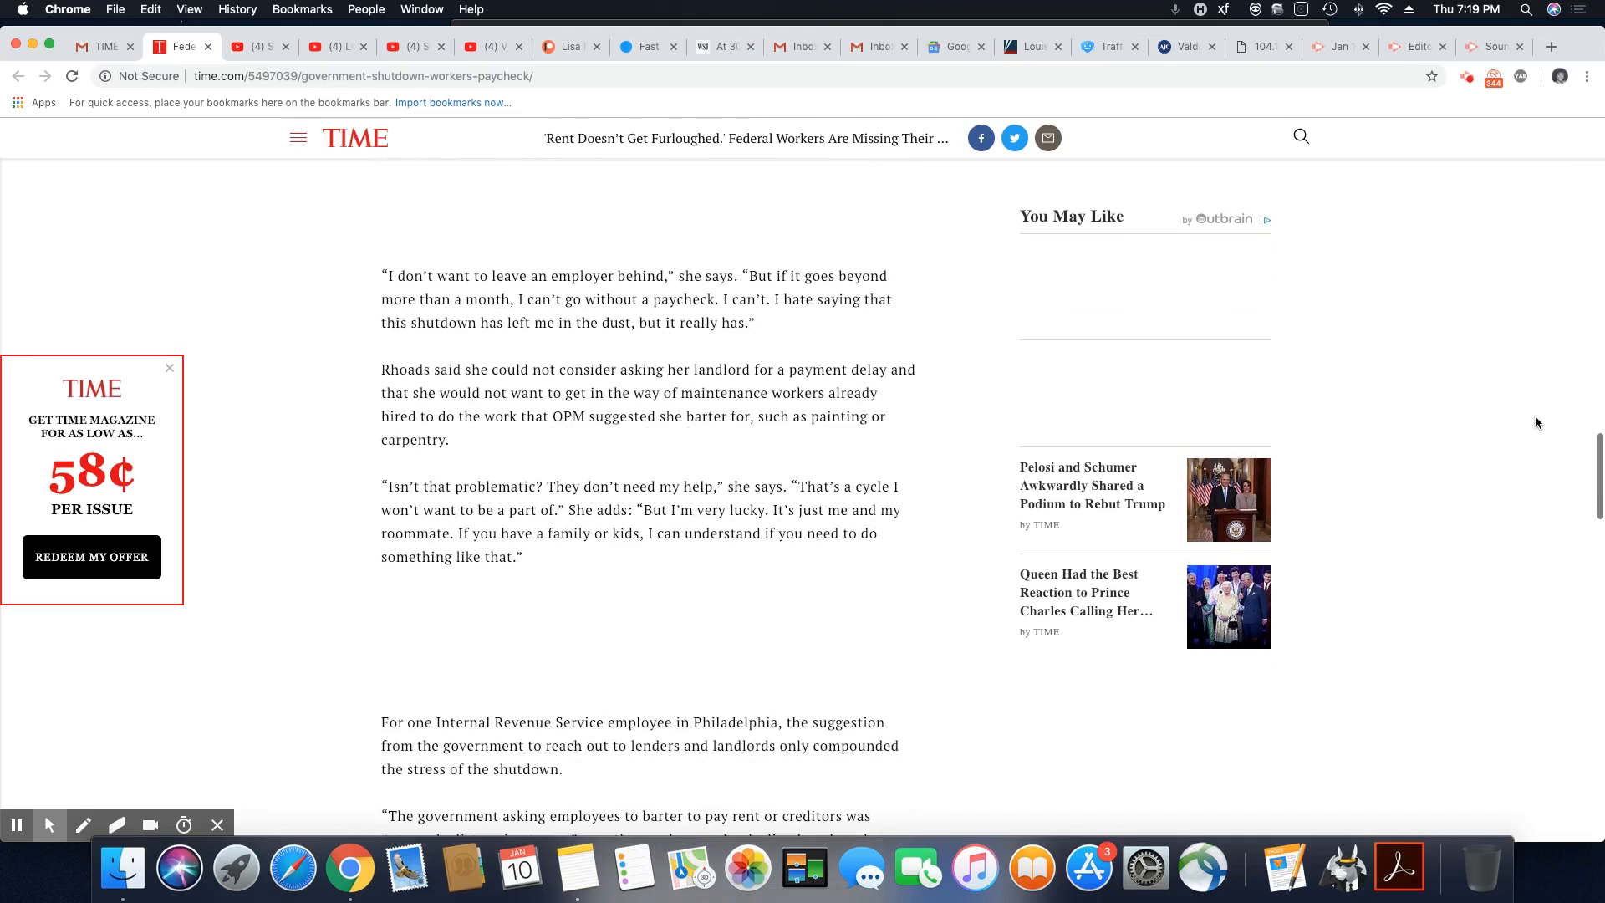
scroll(down, 3)
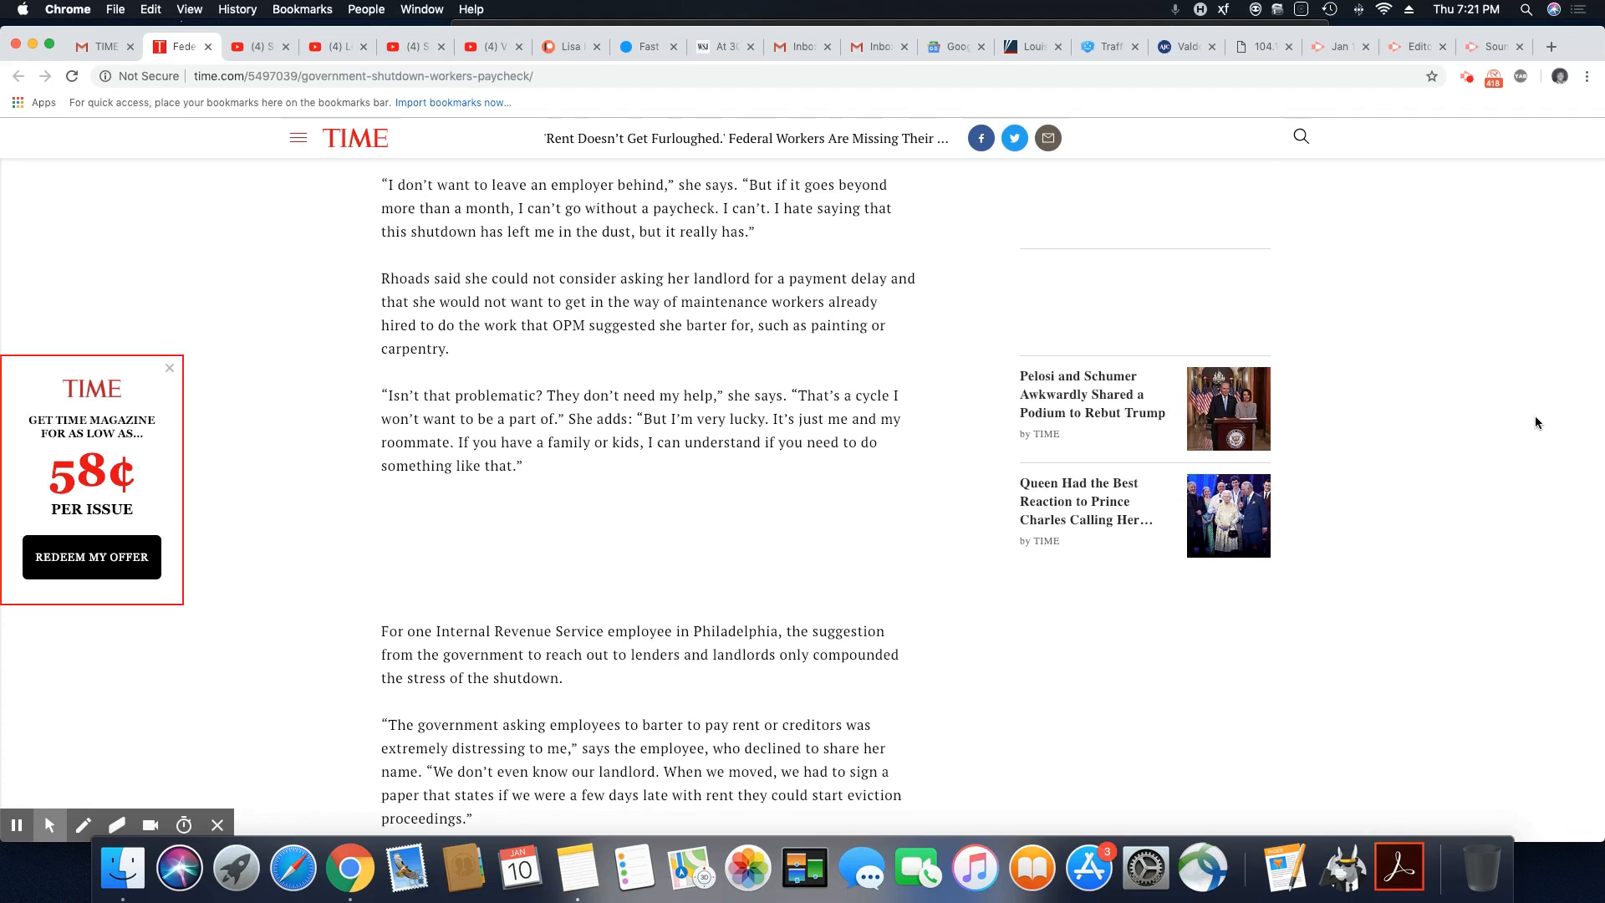
scroll(down, 3)
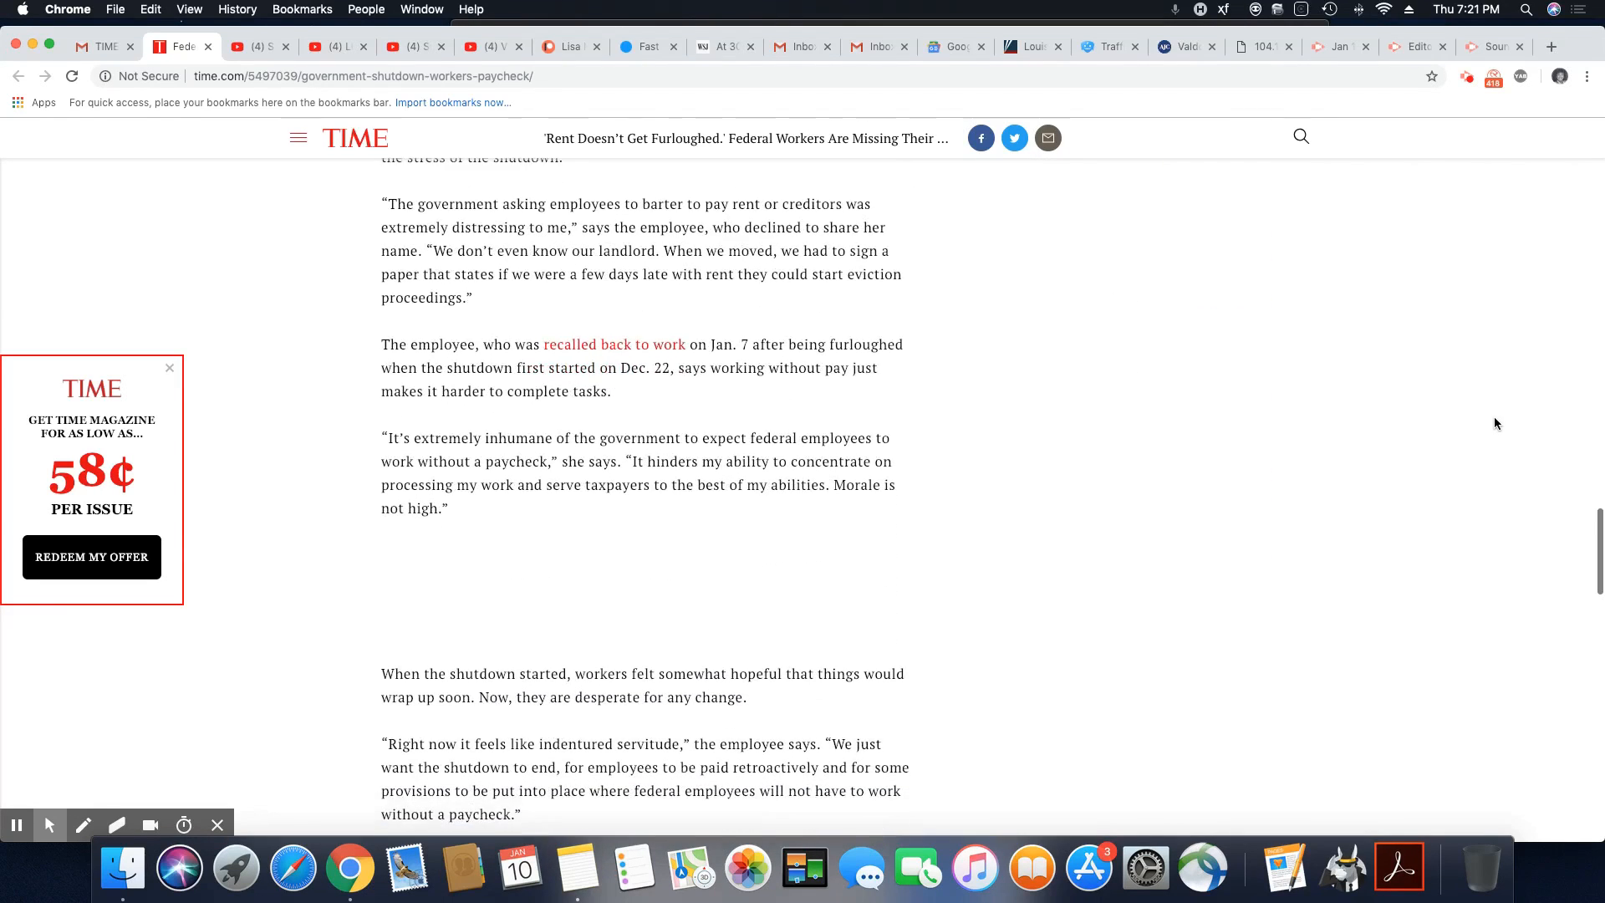
scroll(down, 3)
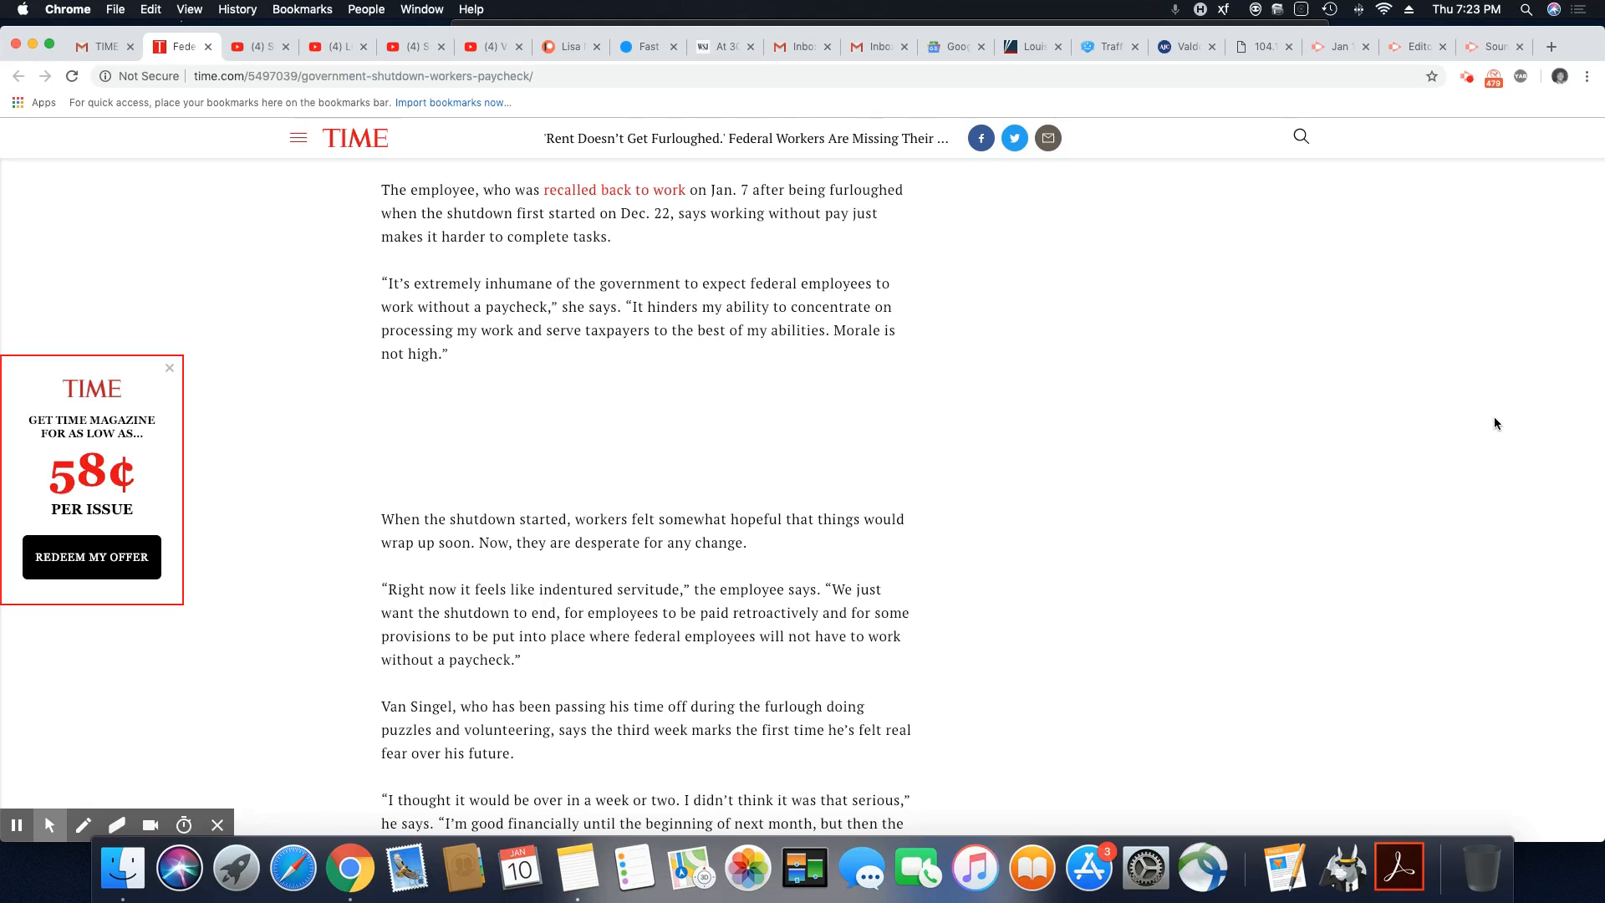
mouse_move(1273, 519)
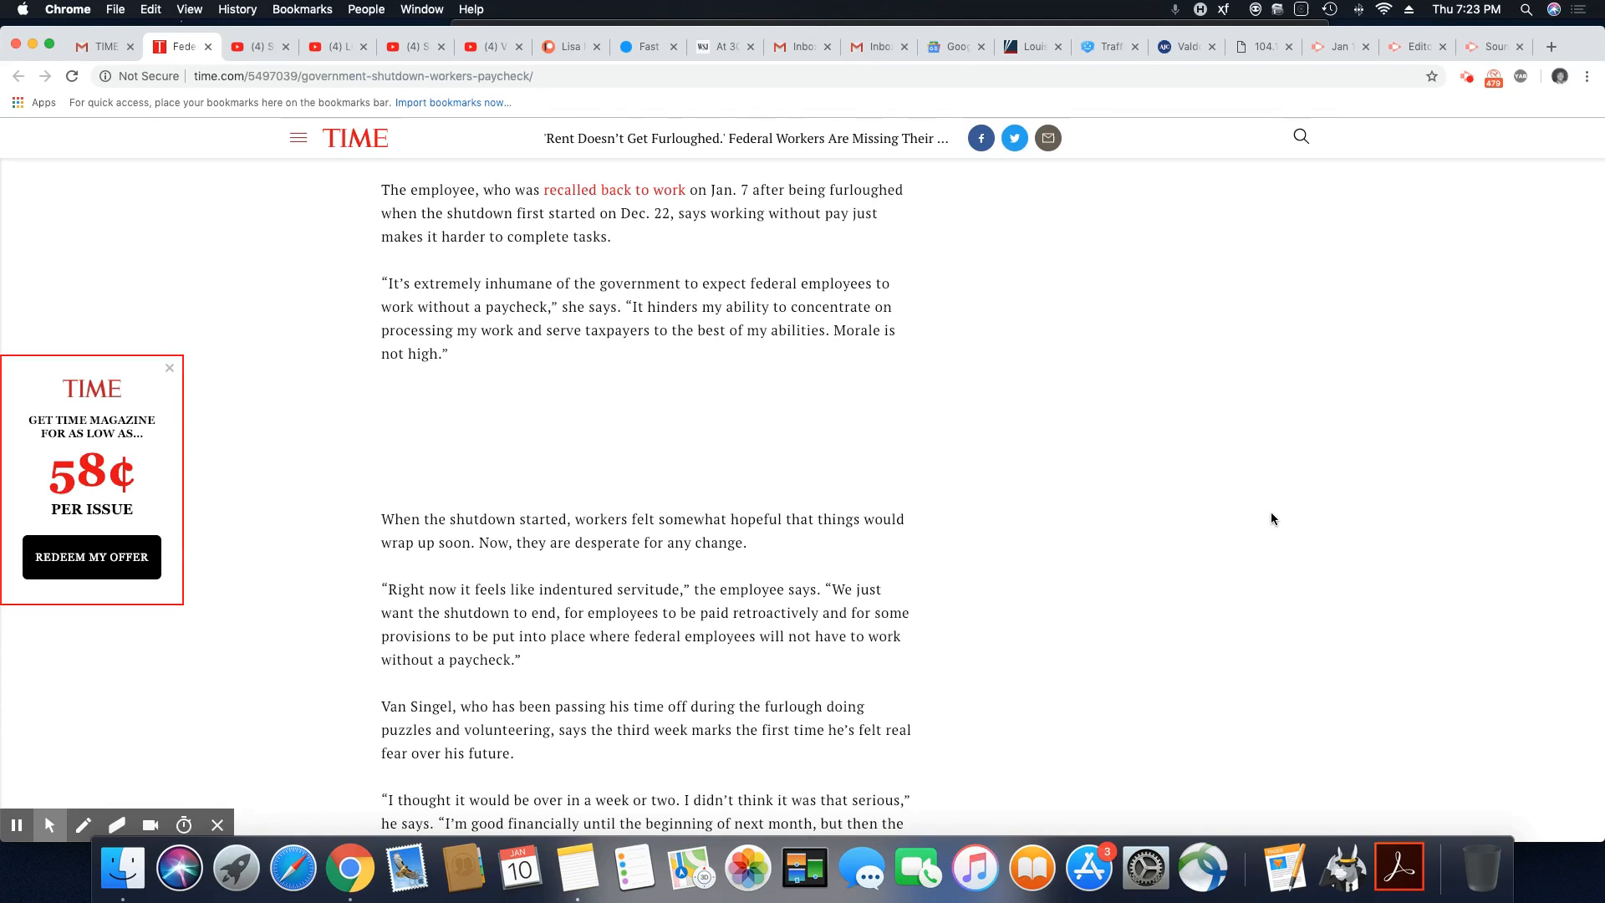
scroll(down, 3)
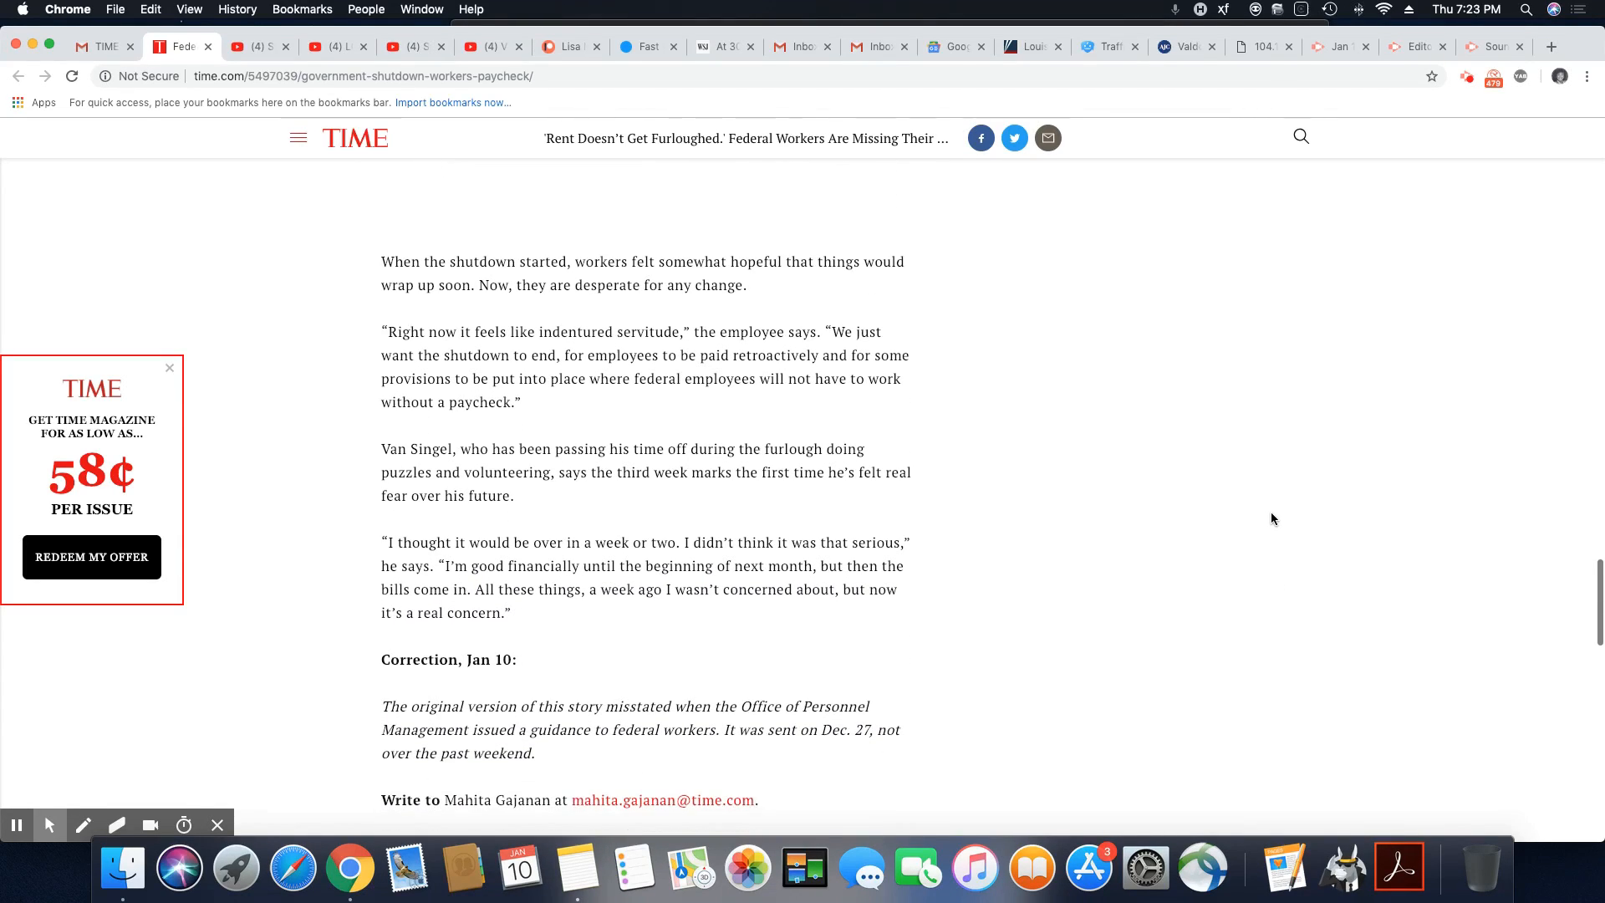
scroll(down, 3)
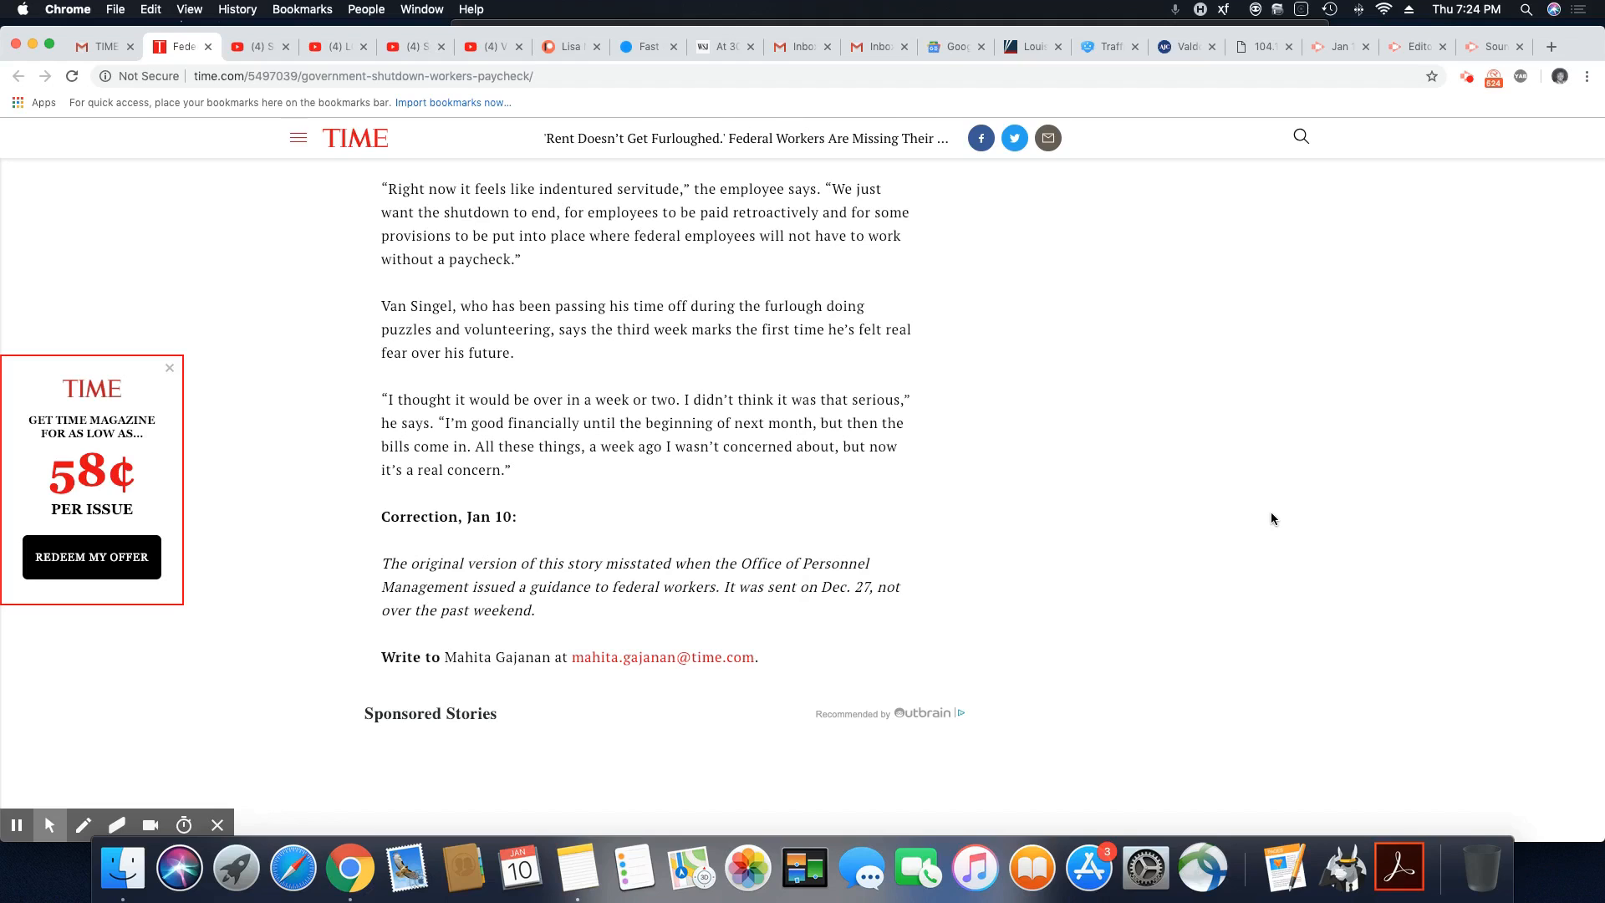
mouse_move(1390, 606)
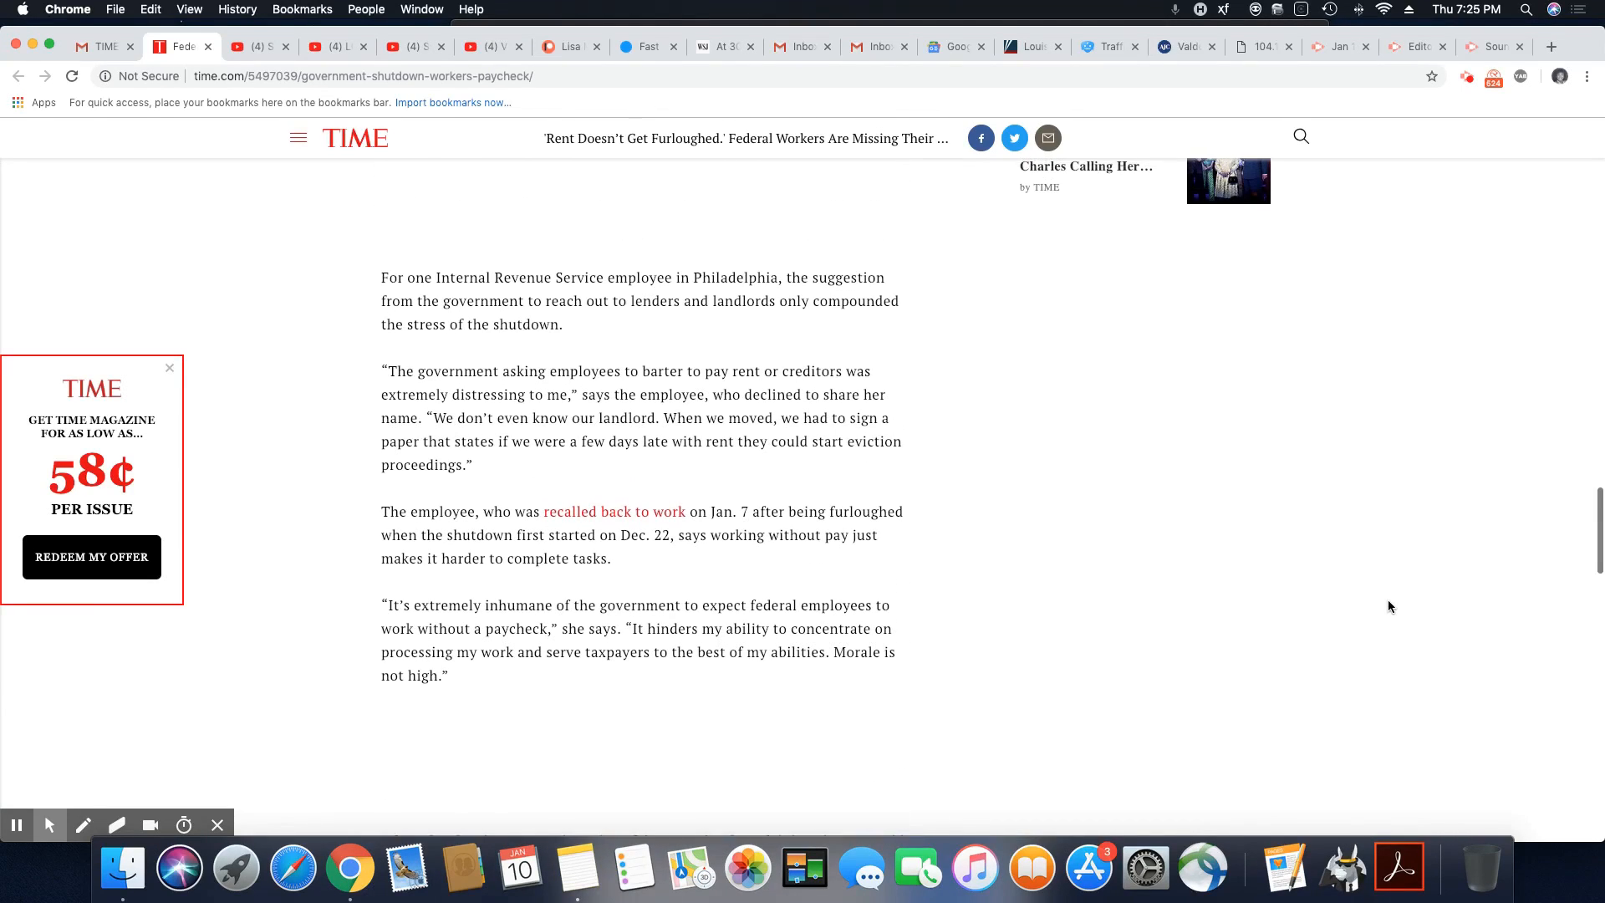
scroll(up, 3)
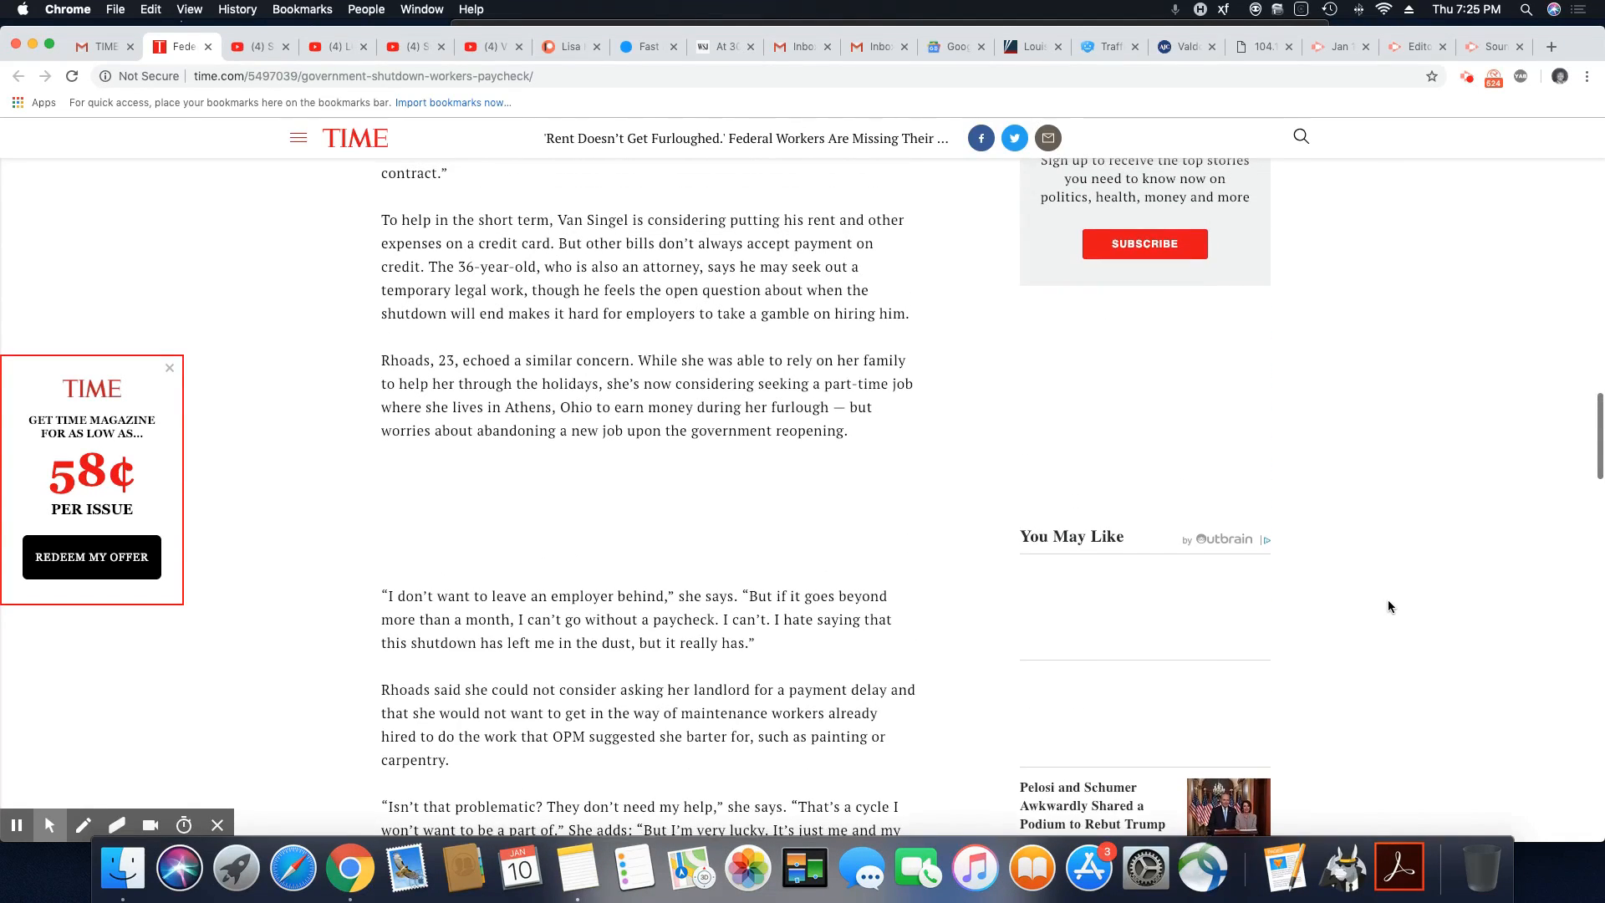
scroll(down, 3)
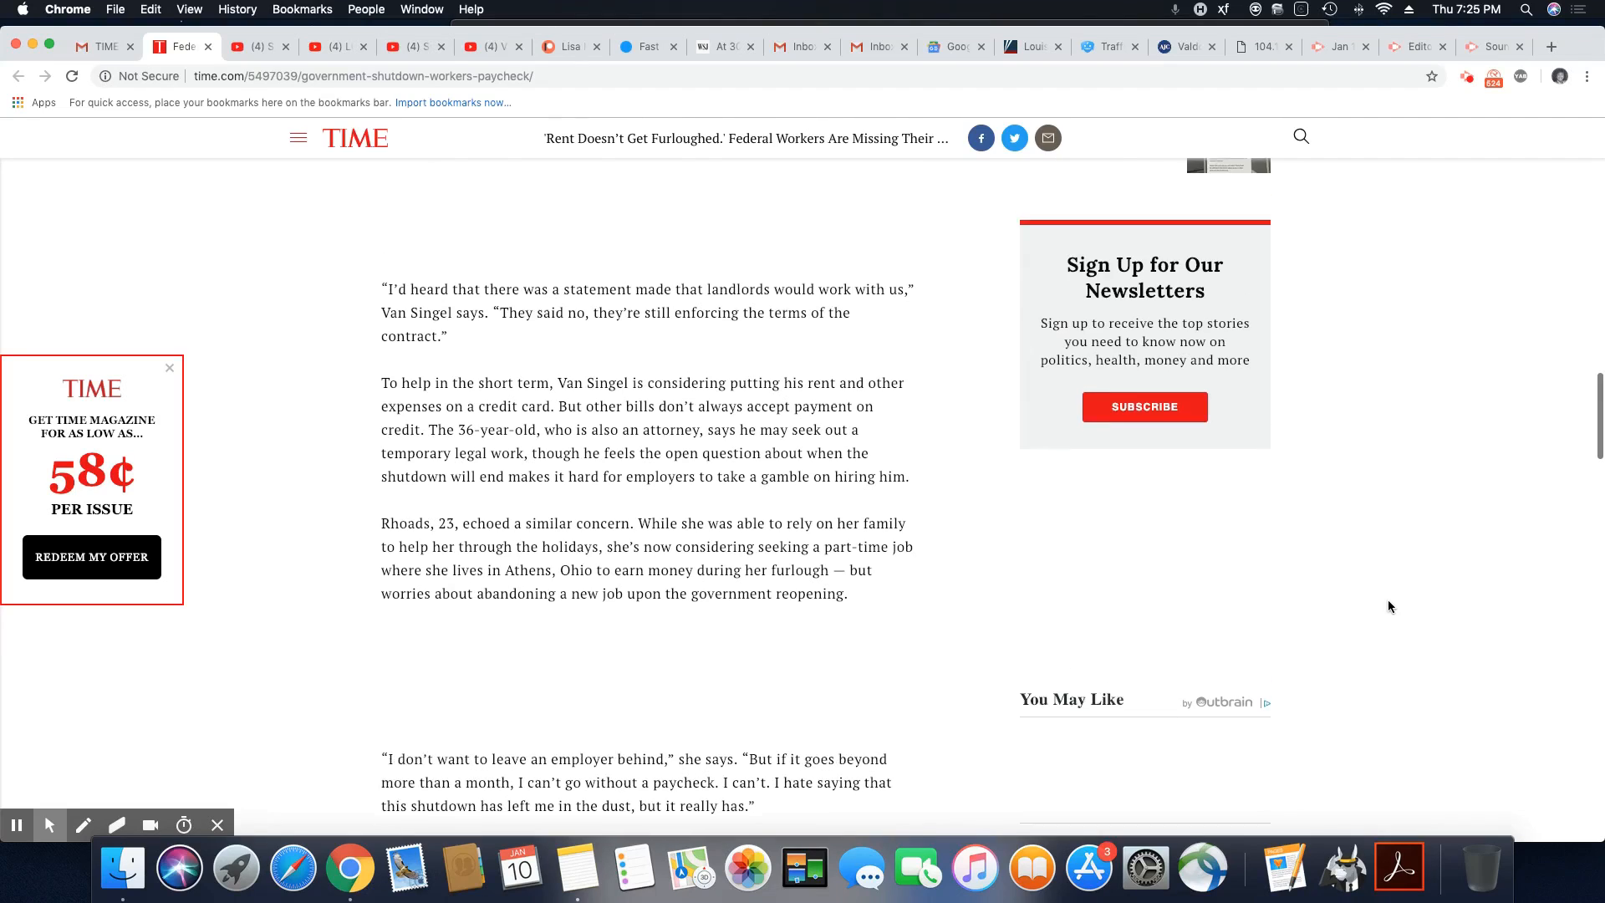
scroll(up, 3)
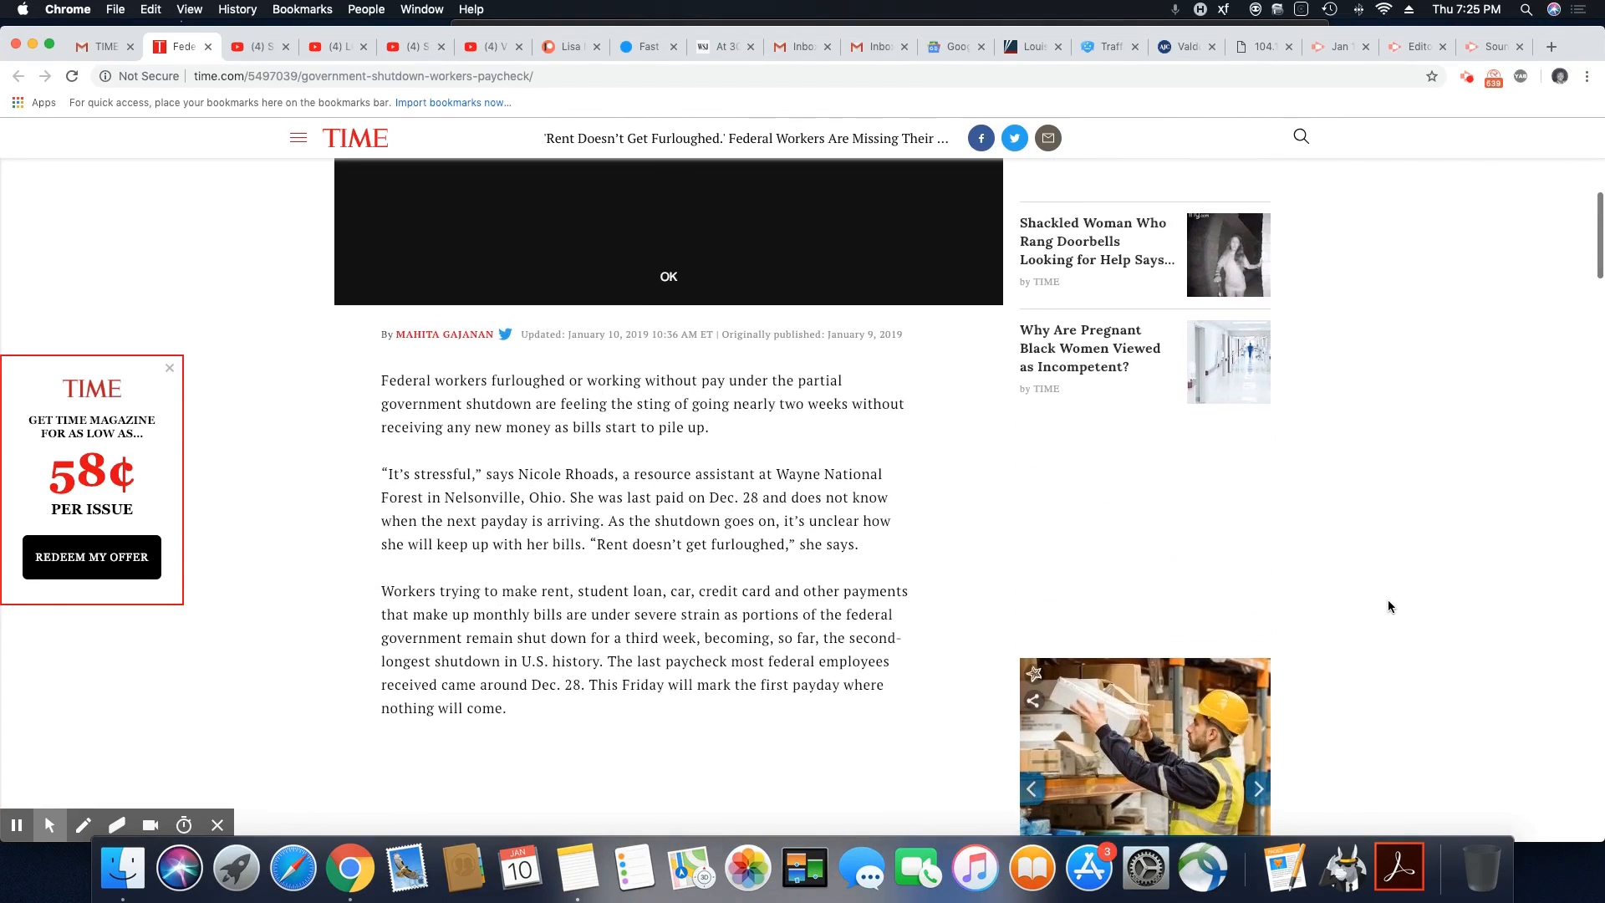
scroll(down, 3)
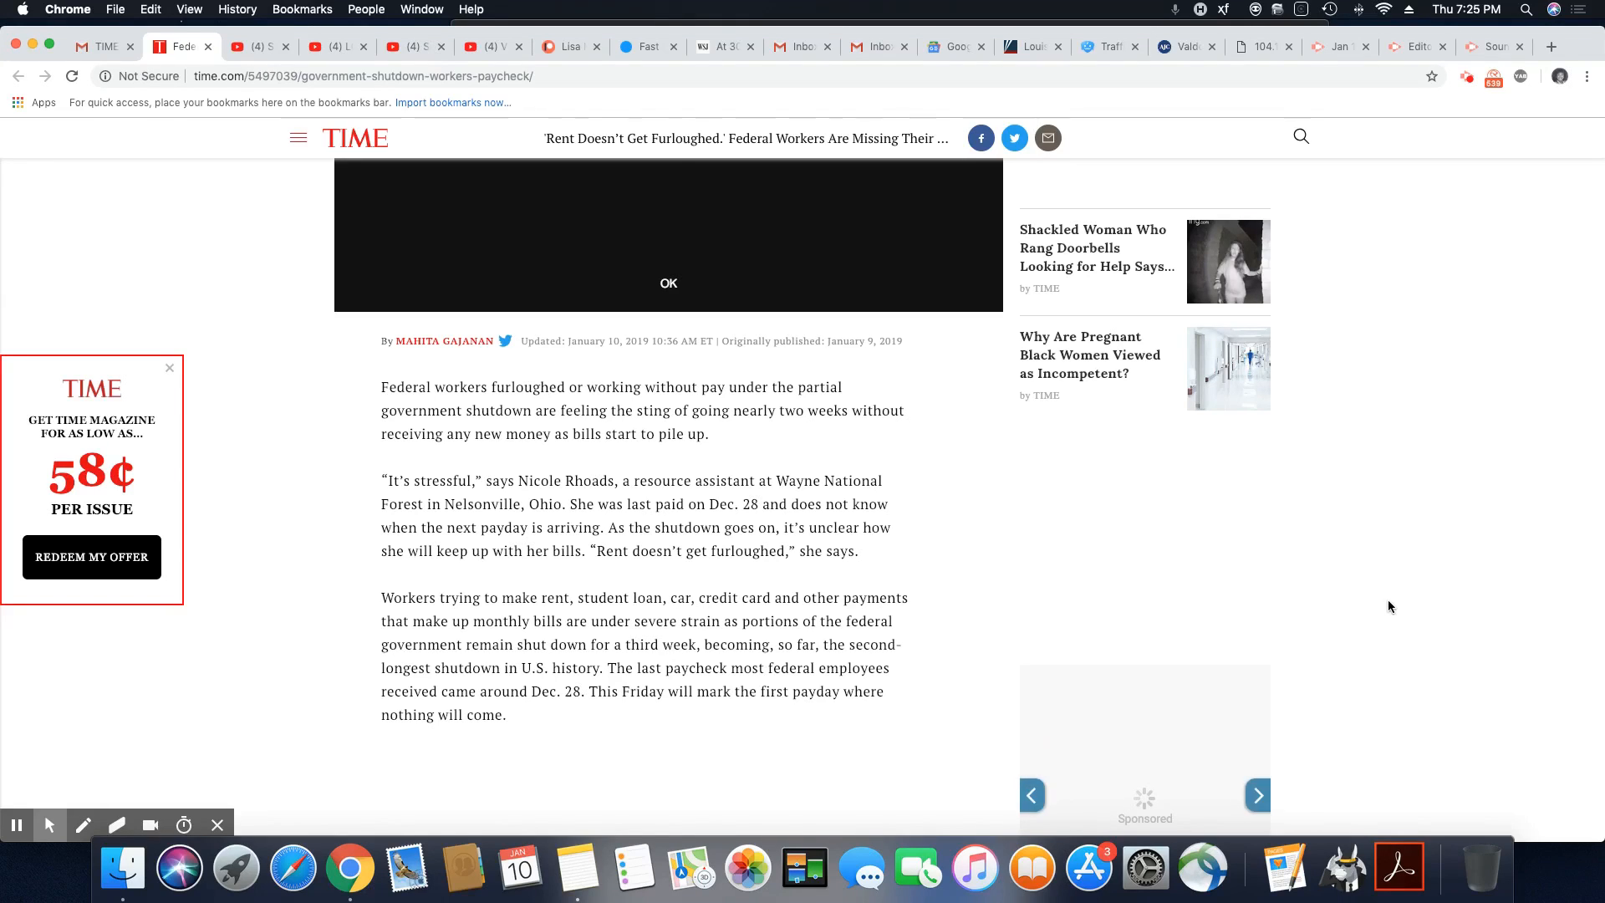